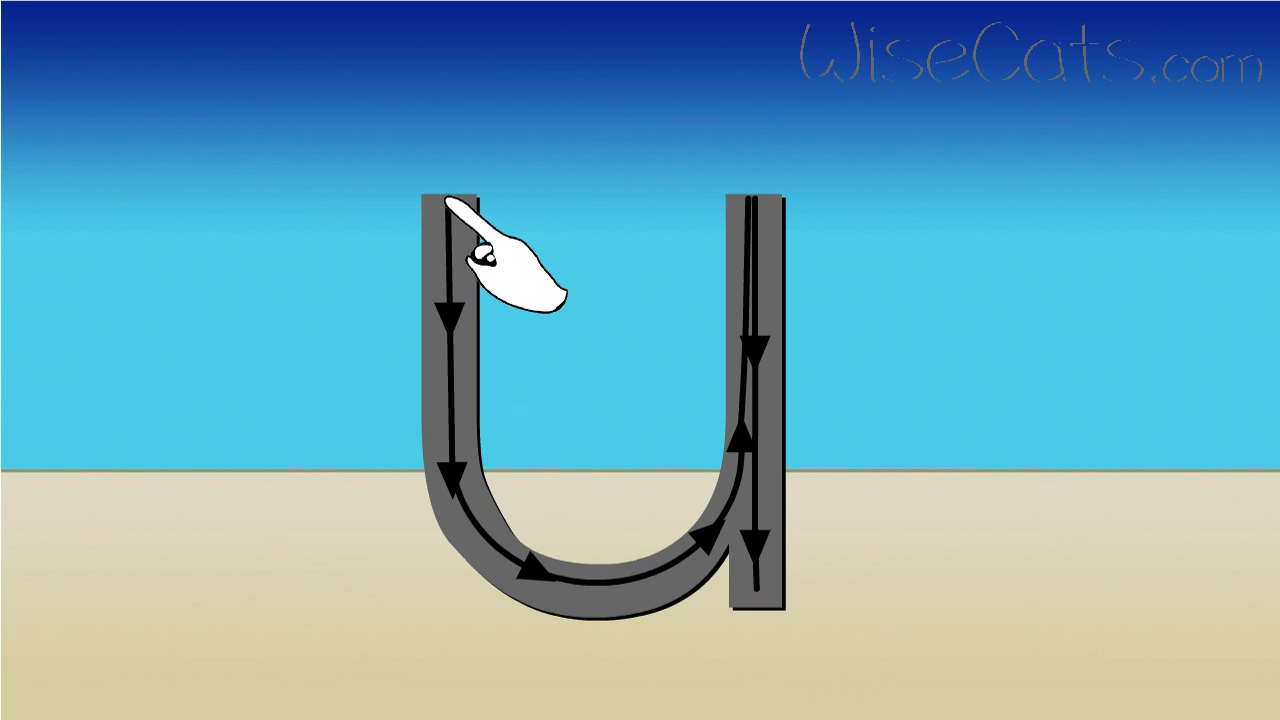
{"action": "mouse_move", "coordinate": [740, 540]}
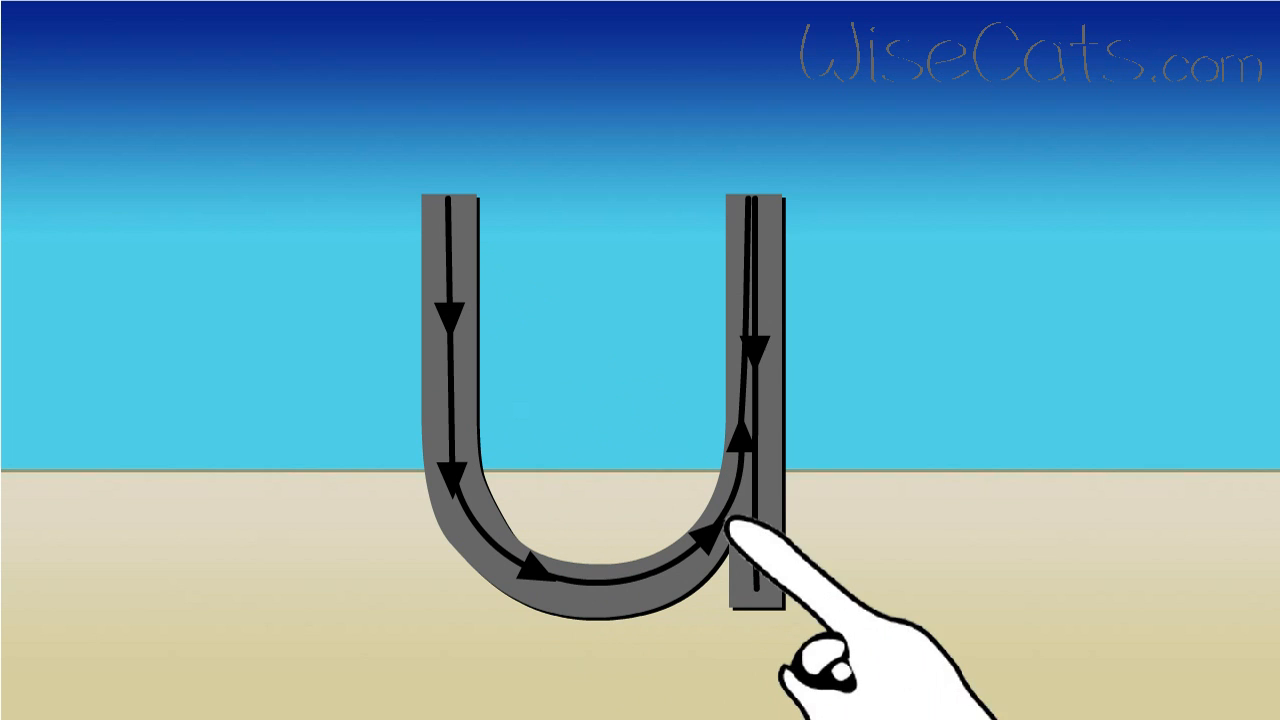